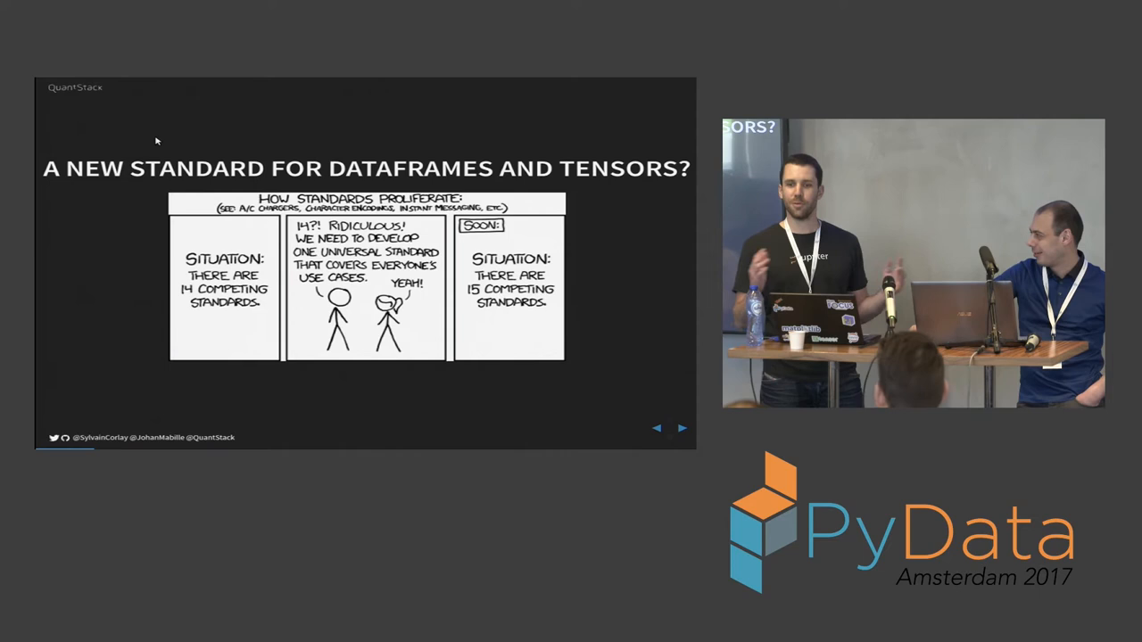
{"action": "left_click", "coordinate": [682, 429]}
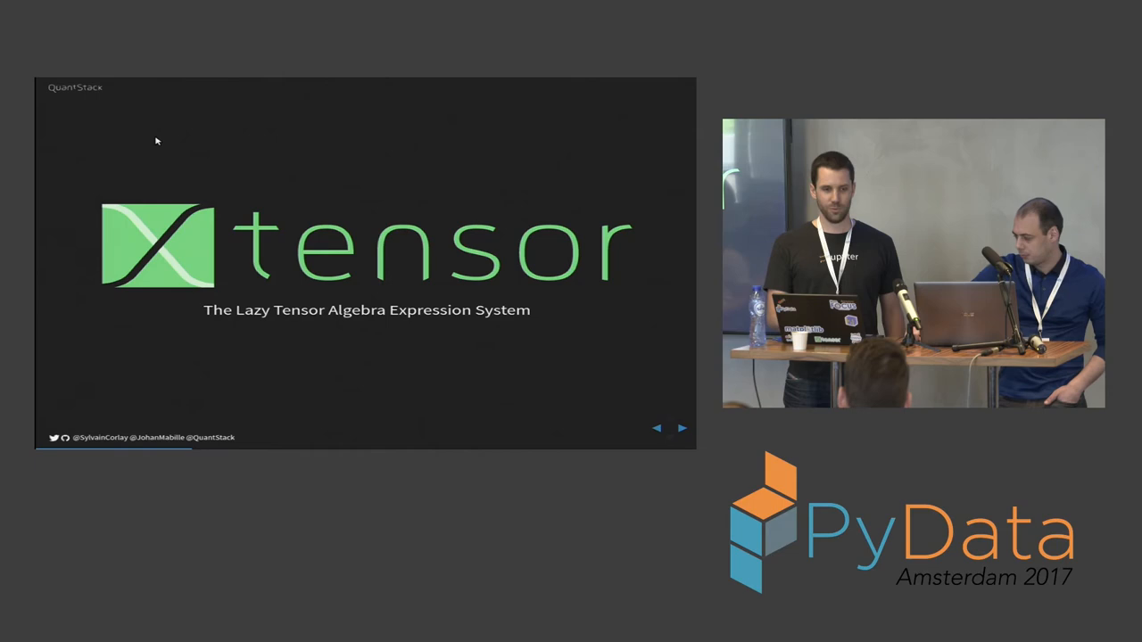
{"action": "left_click", "coordinate": [682, 429]}
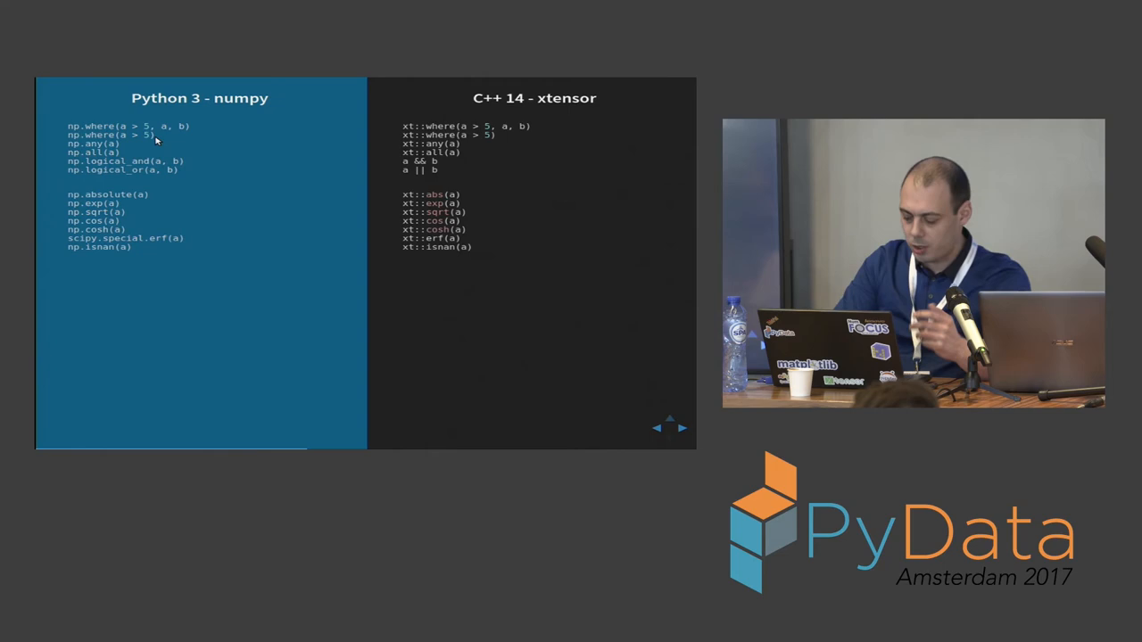
{"action": "left_click", "coordinate": [682, 428]}
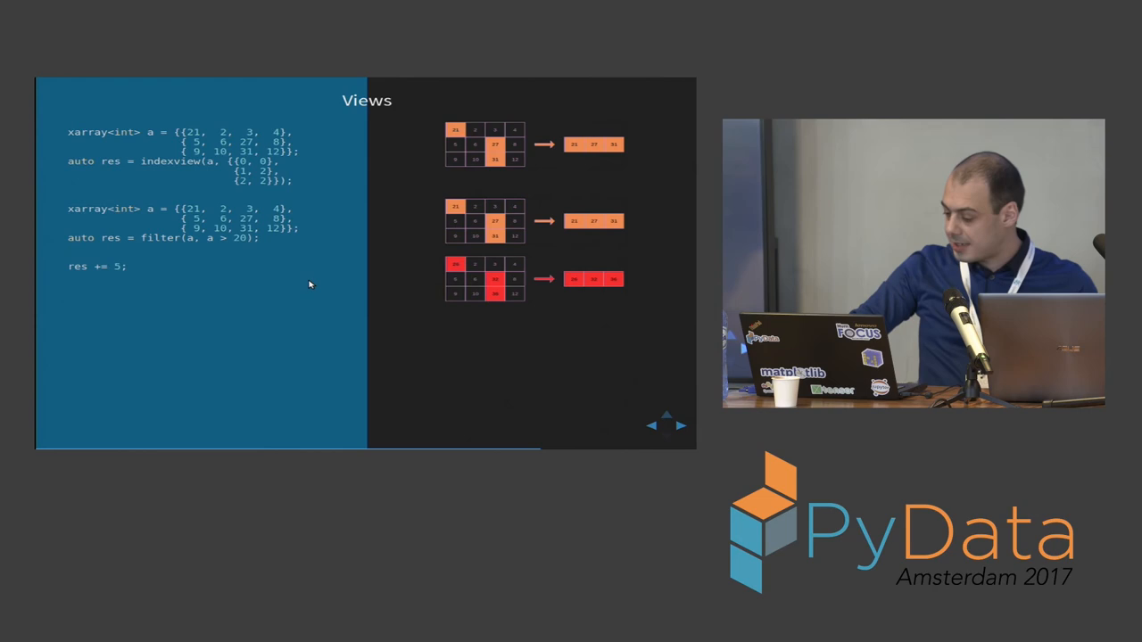
{"action": "left_click", "coordinate": [680, 426]}
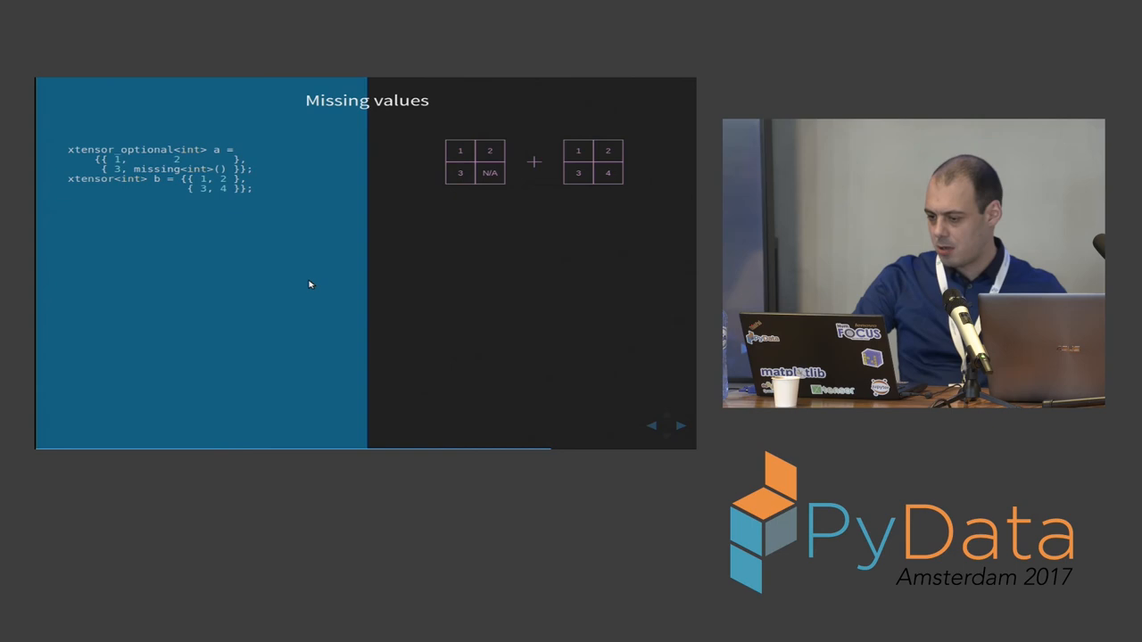
{"action": "left_click", "coordinate": [680, 425]}
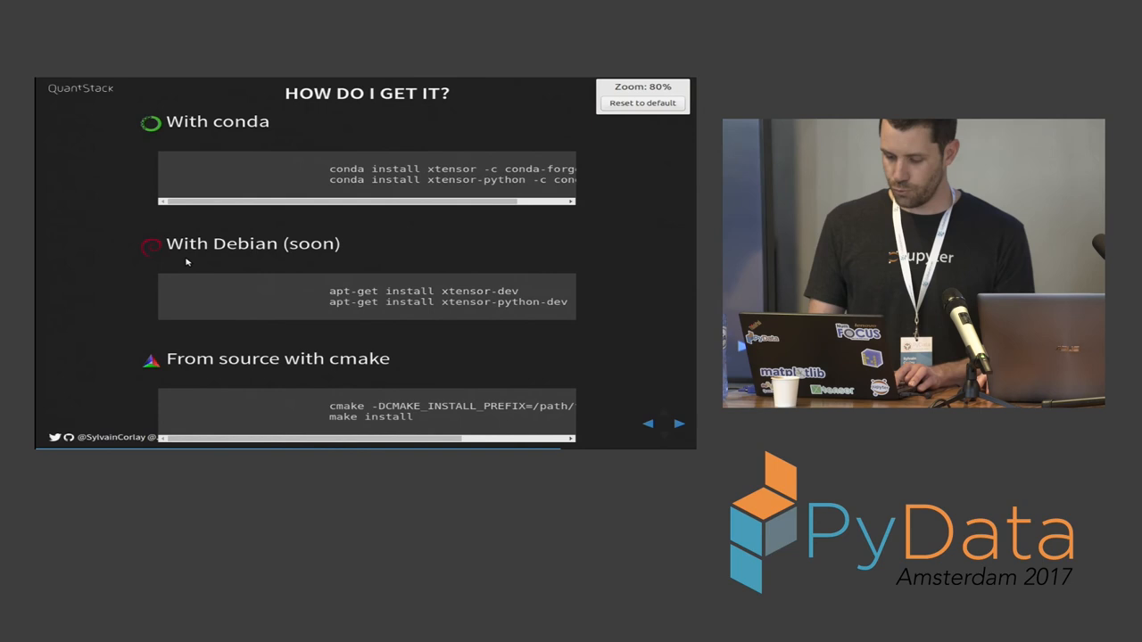
{"action": "left_click", "coordinate": [642, 101]}
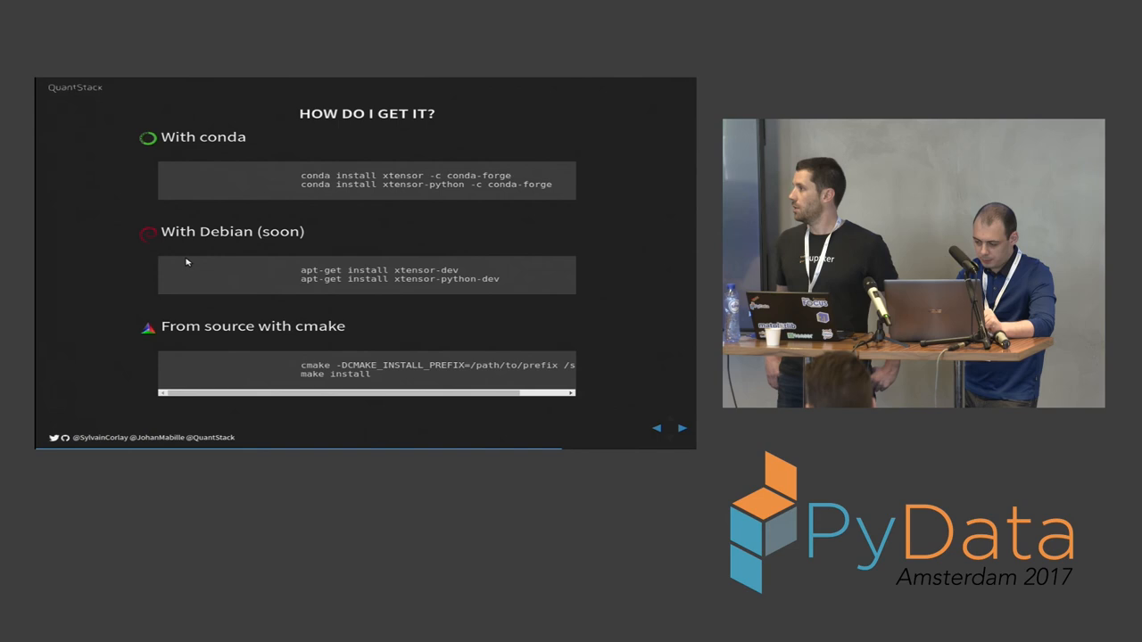
{"action": "left_click_drag", "start_coordinate": [179, 393], "coordinate": [255, 393]}
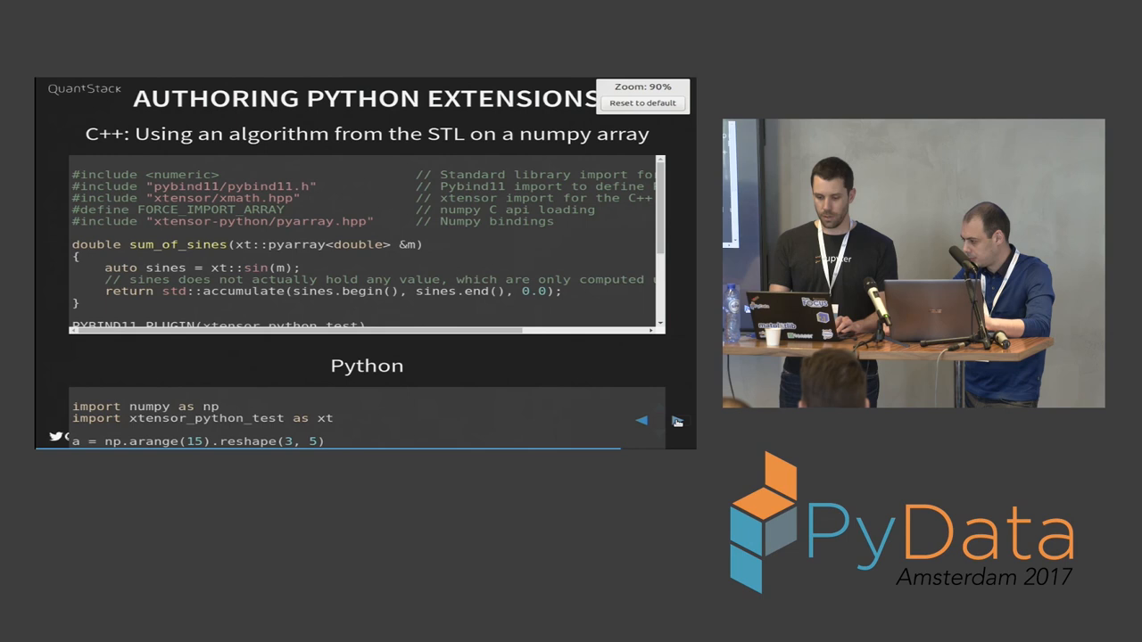
{"action": "left_click", "coordinate": [643, 102]}
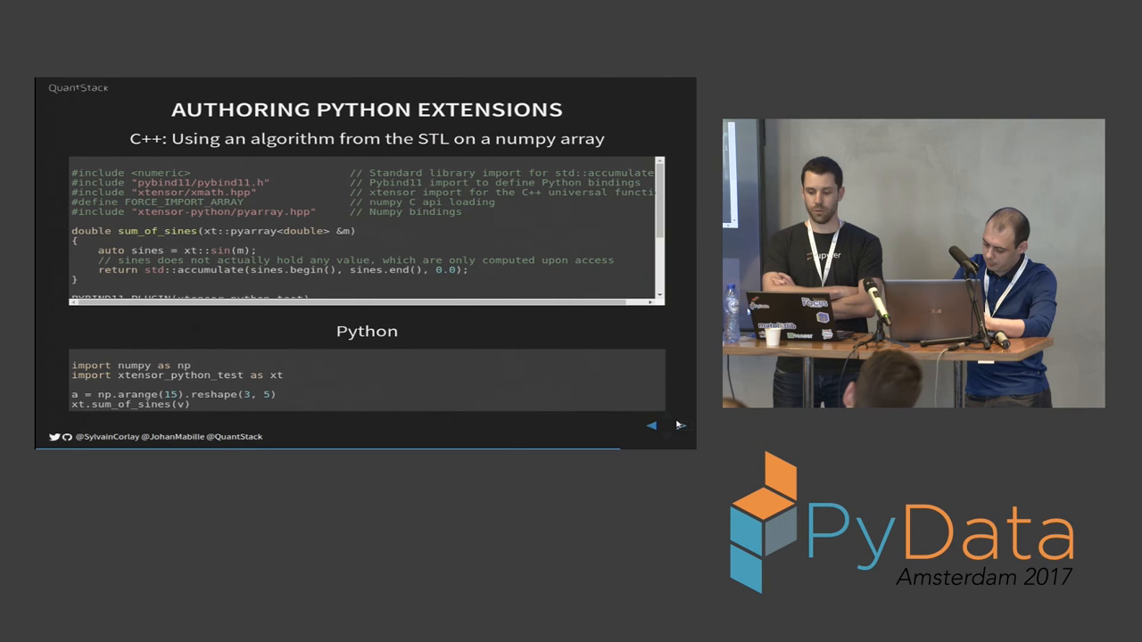
{"action": "scroll", "scroll_direction": "down", "scroll_amount": 3}
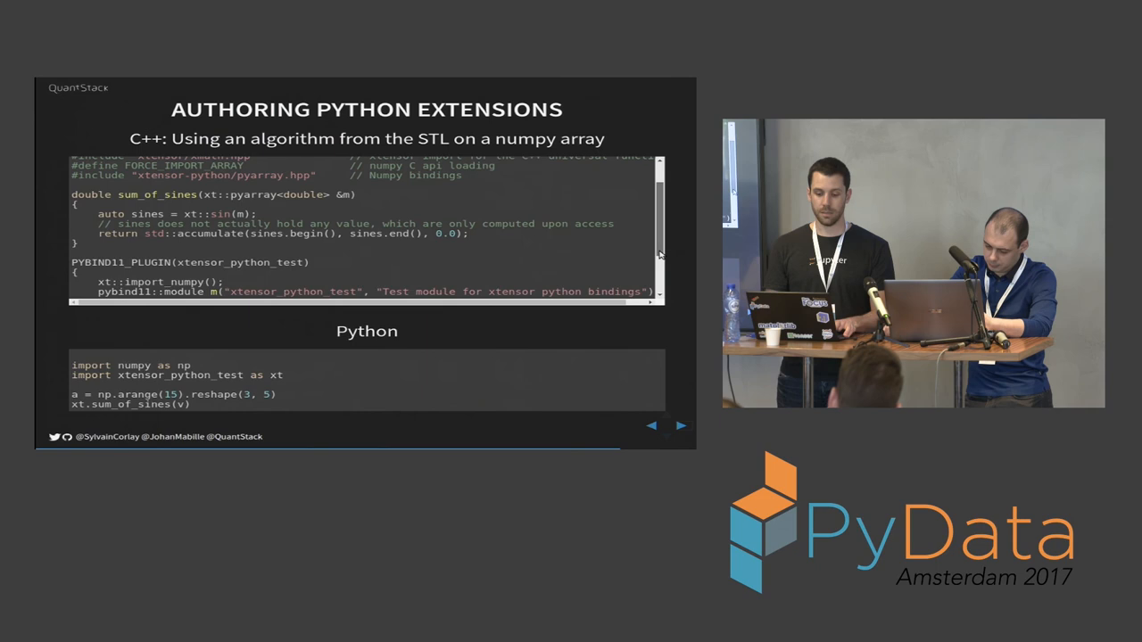
{"action": "scroll", "scroll_direction": "up", "scroll_amount": 3}
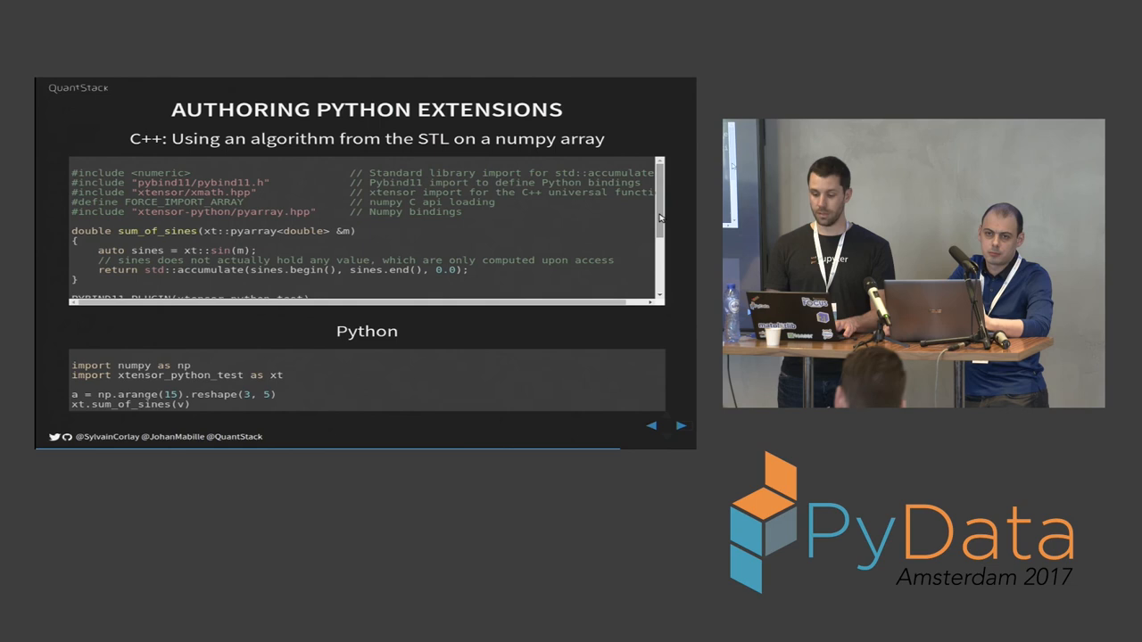
{"action": "scroll", "scroll_direction": "down", "scroll_amount": 3}
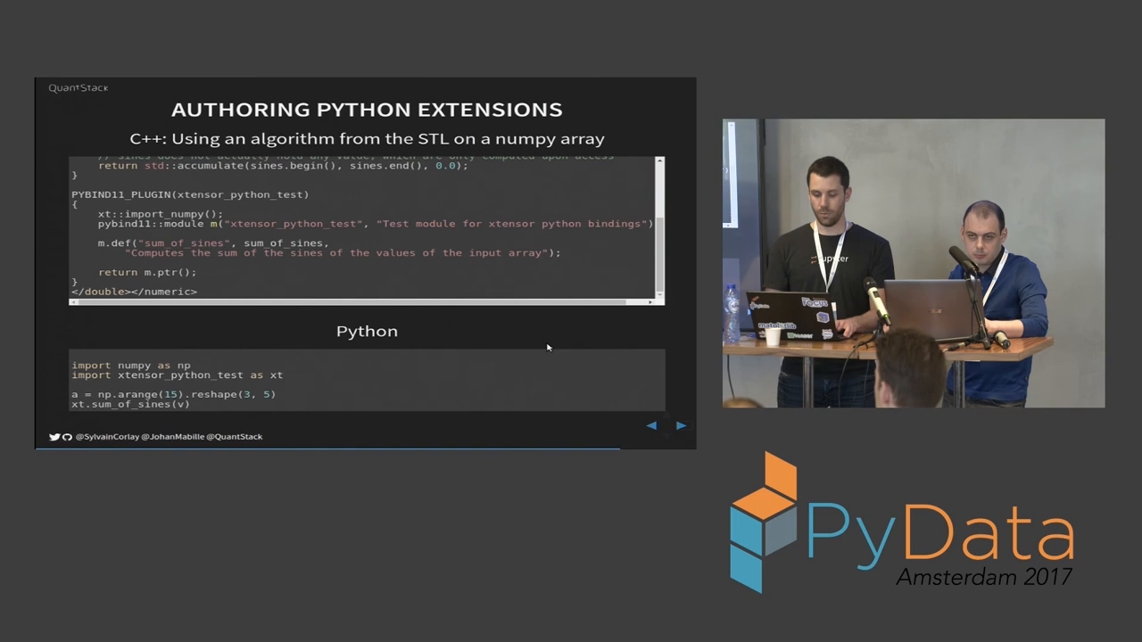
{"action": "double_click", "coordinate": [177, 374]}
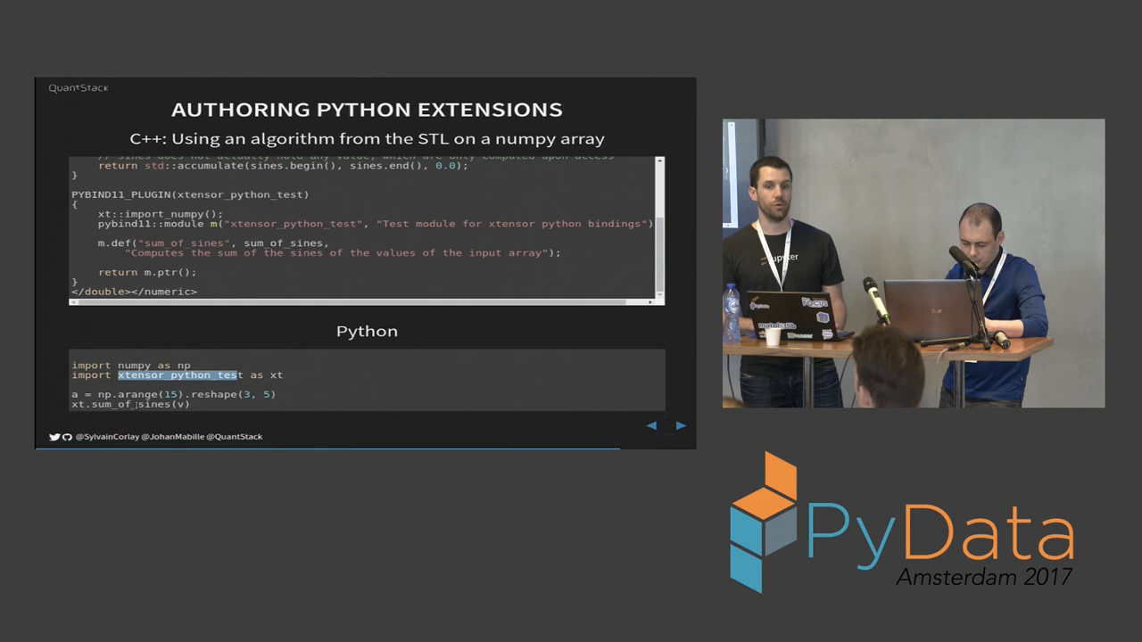
{"action": "left_click", "coordinate": [681, 426]}
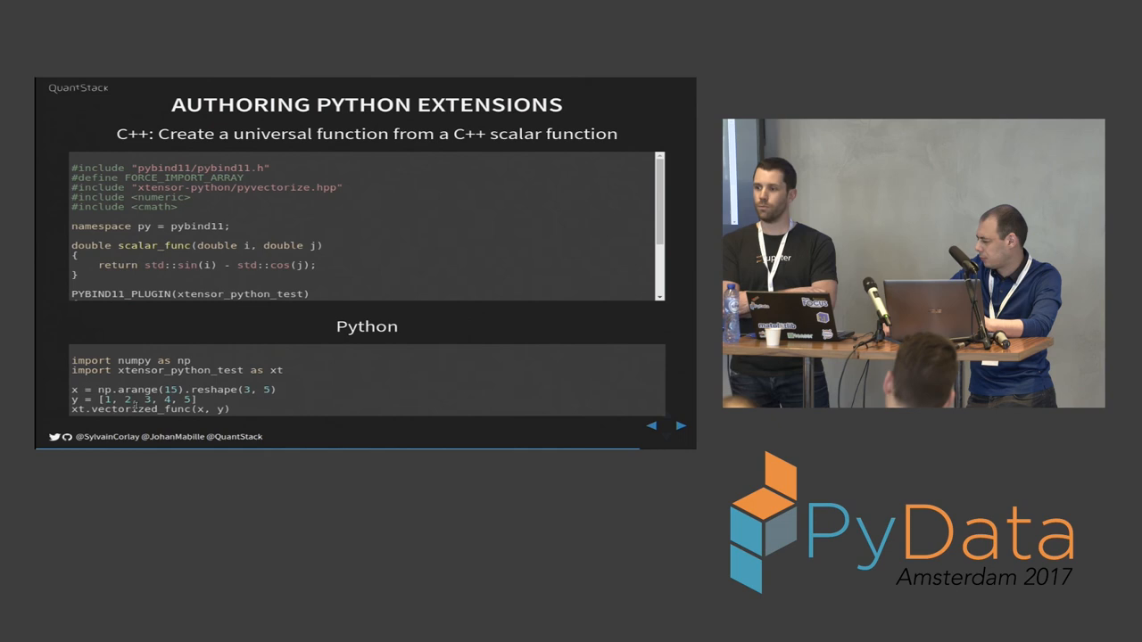
{"action": "scroll", "scroll_direction": "down", "scroll_amount": 3}
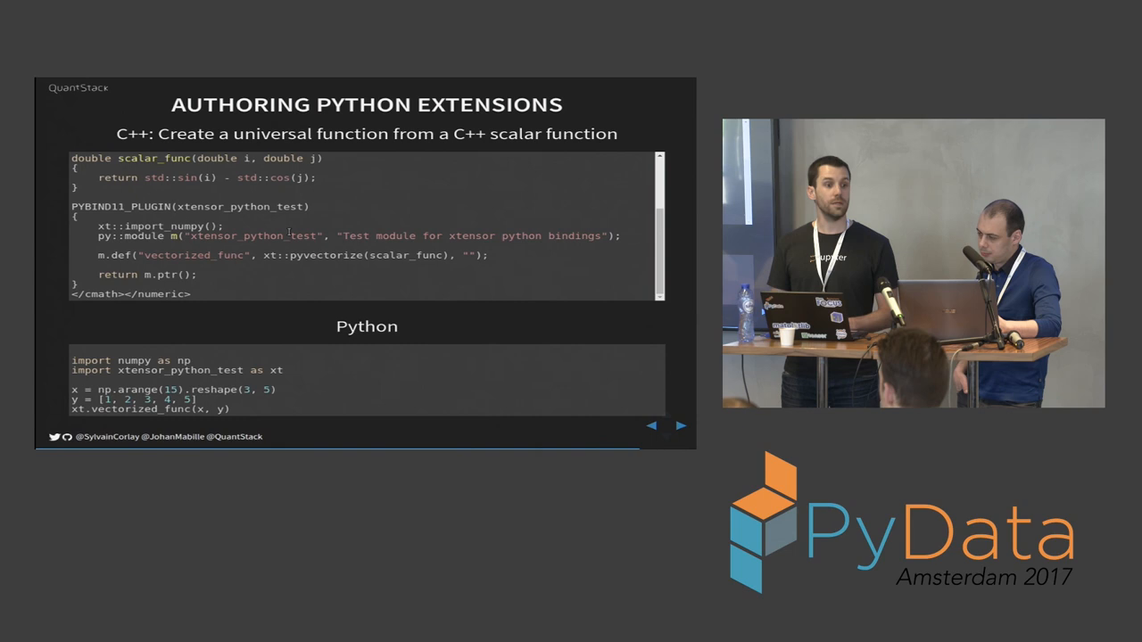
{"action": "left_click", "coordinate": [681, 425]}
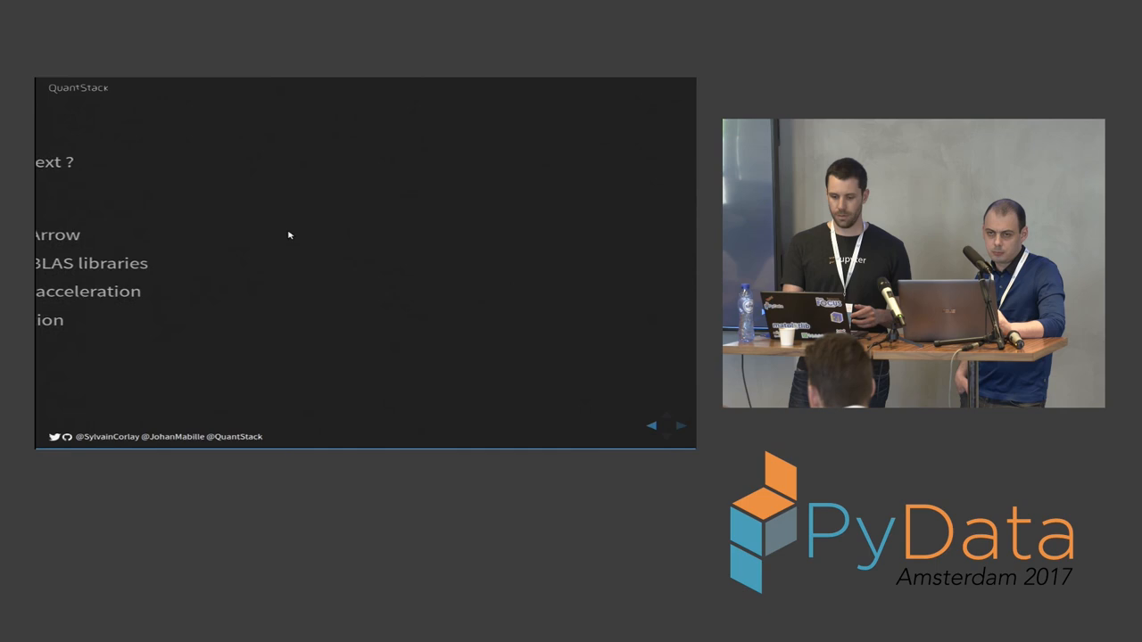
{"action": "left_click", "coordinate": [680, 425]}
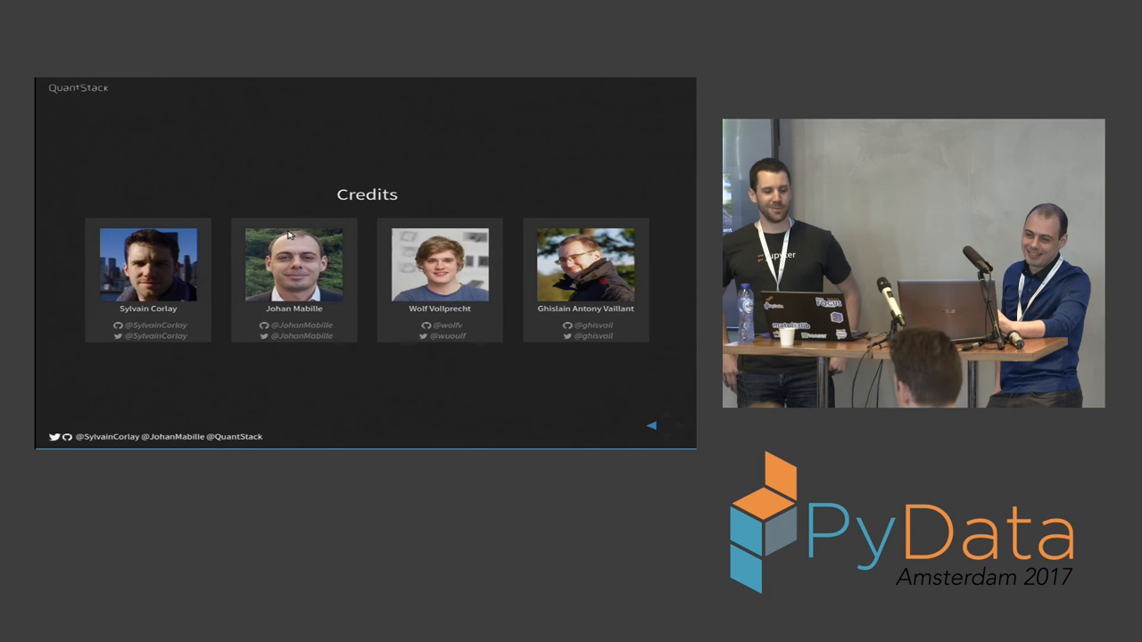